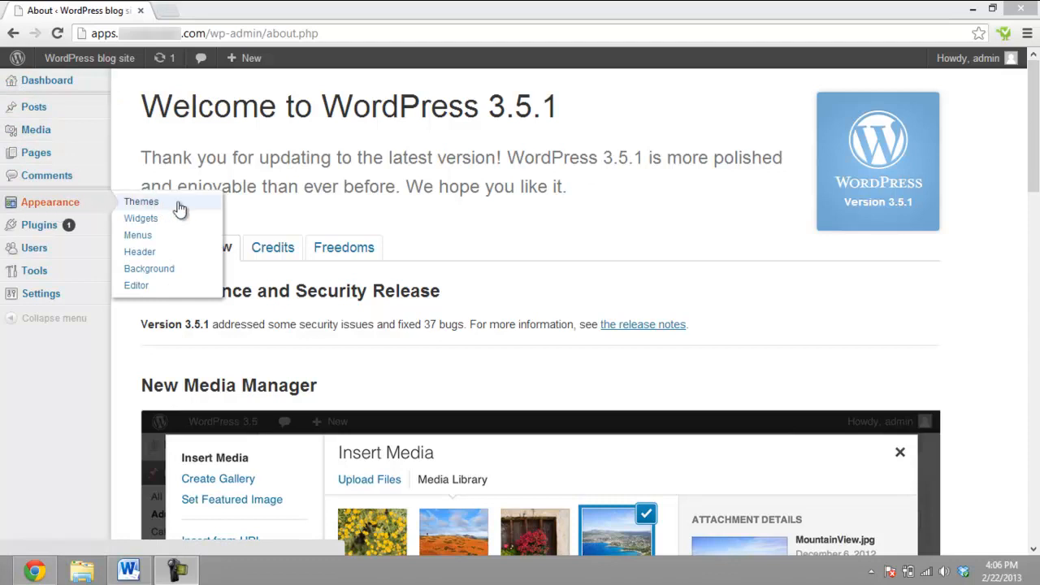
Open Appearance > Editor to show the Twenty Twelve stylesheet and template file list.
{"action": "left_click", "coordinate": [136, 285]}
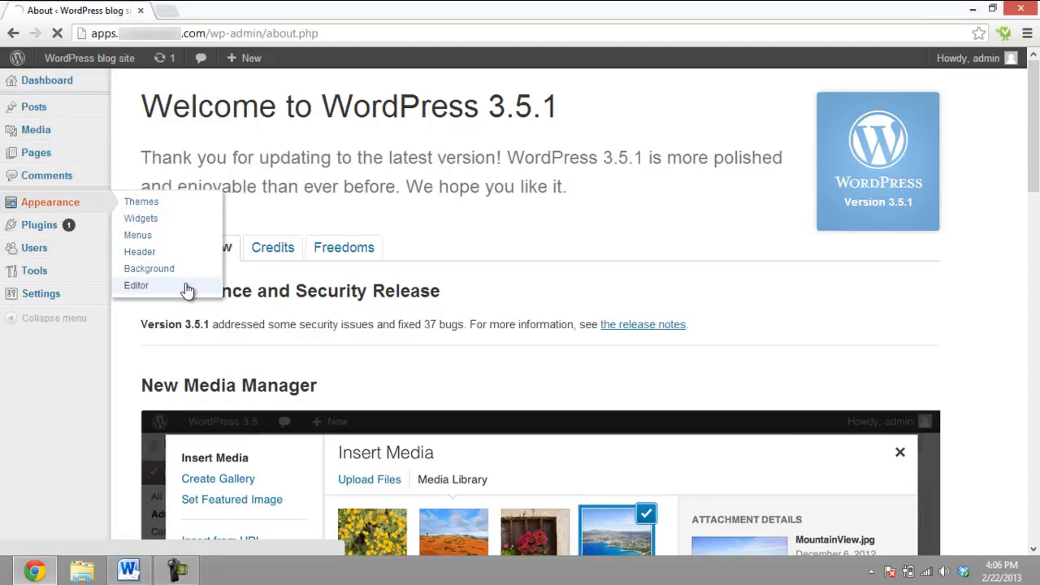
{"action": "left_click", "coordinate": [136, 285]}
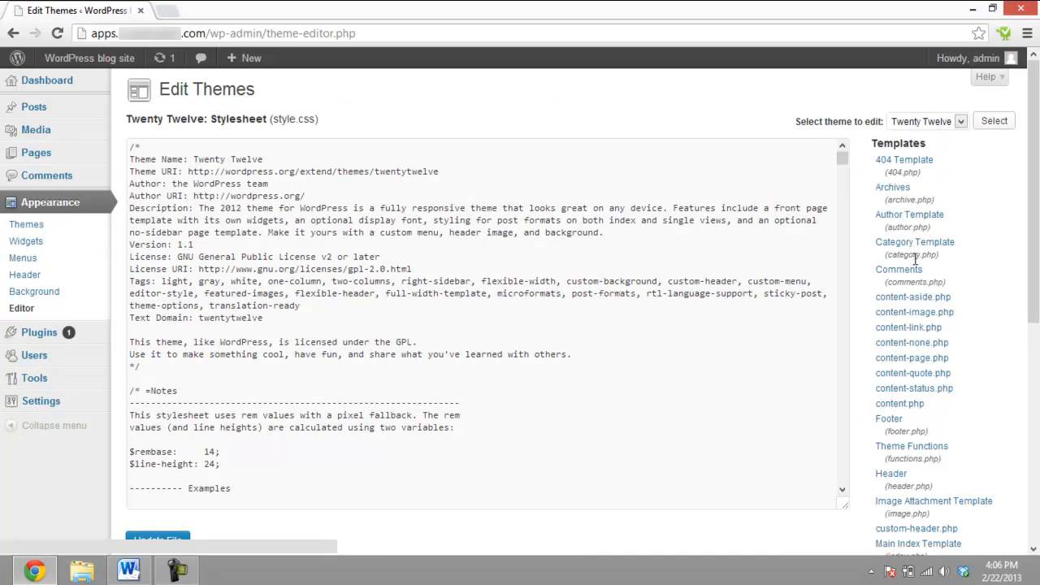
{"action": "mouse_move", "coordinate": [896, 474]}
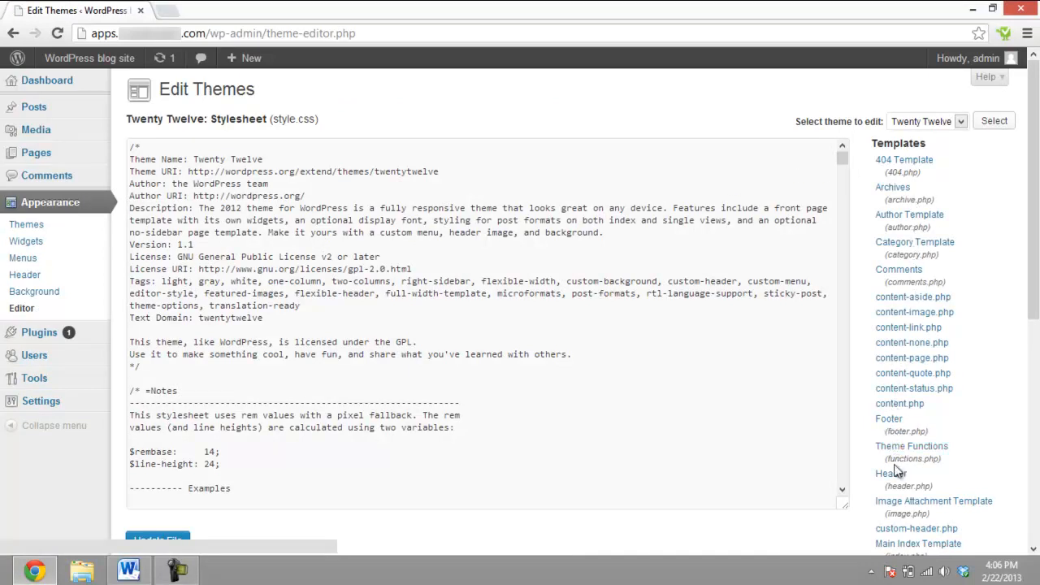
Set header.php keywords meta to newkeyword1,newkeyword2,newkeyword3 and save the file.
{"action": "left_click", "coordinate": [890, 473]}
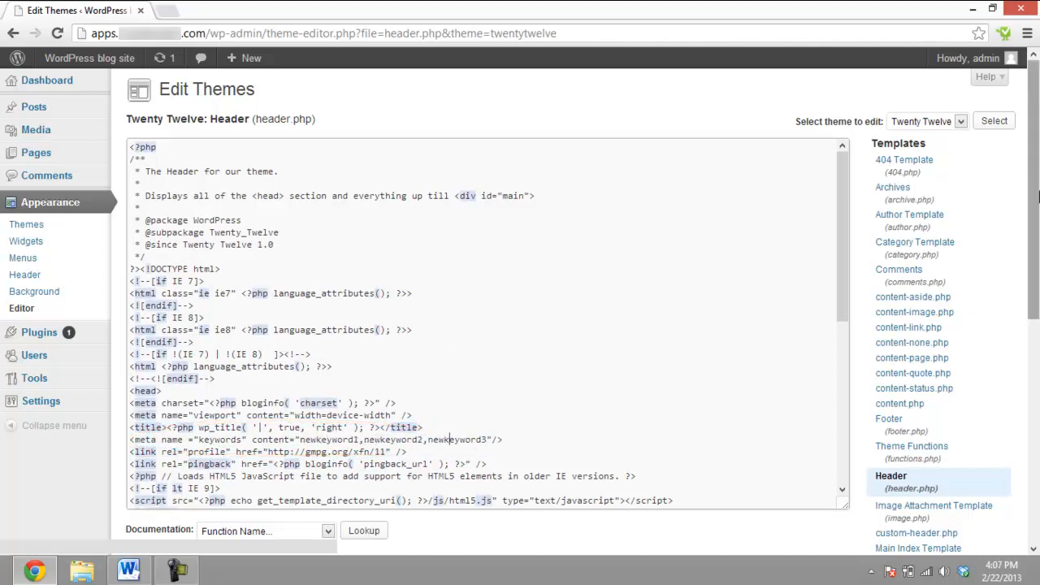
{"action": "scroll", "scroll_direction": "down", "scroll_amount": 3}
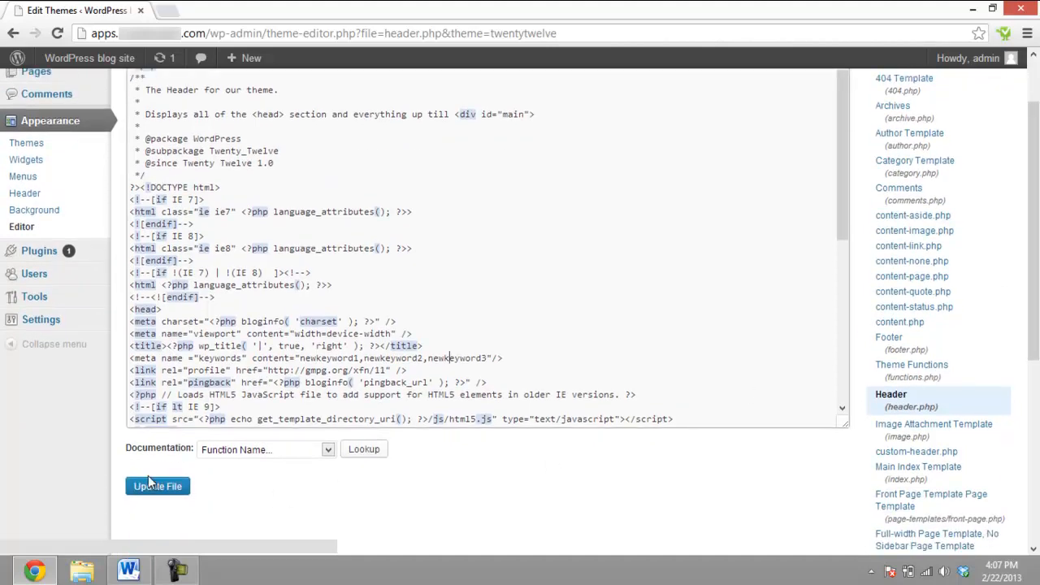
{"action": "left_click", "coordinate": [156, 486]}
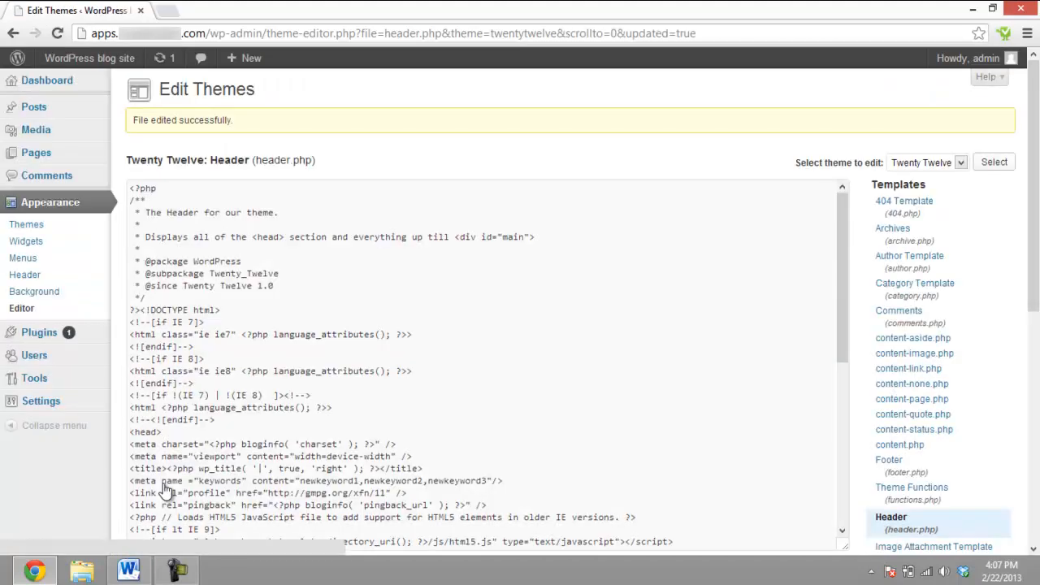